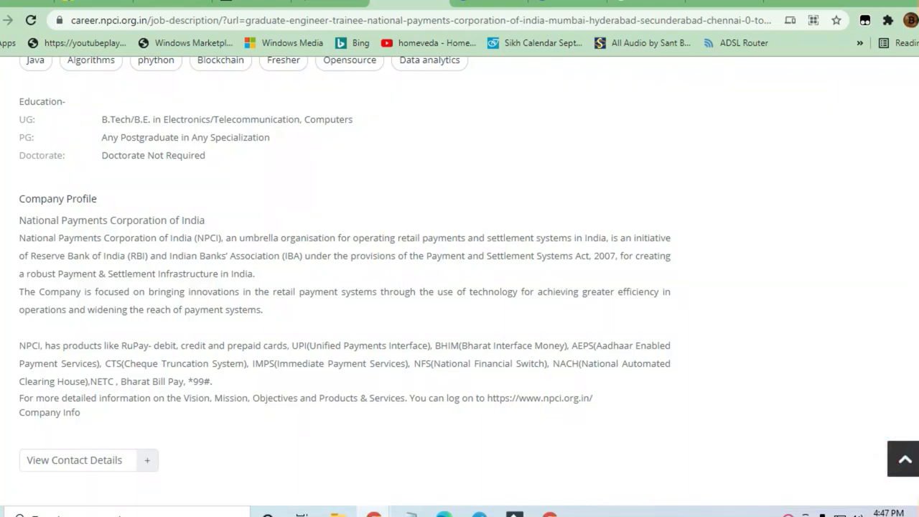
Scroll up to the posting's title, salary and Apply button, then down to Mandatory Requirements and Required Skills
scroll("up", 3)
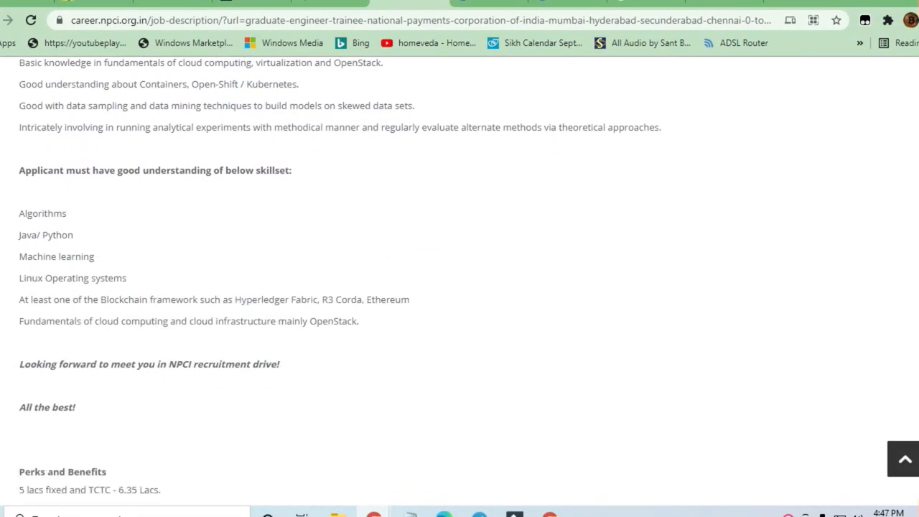
scroll("down", 3)
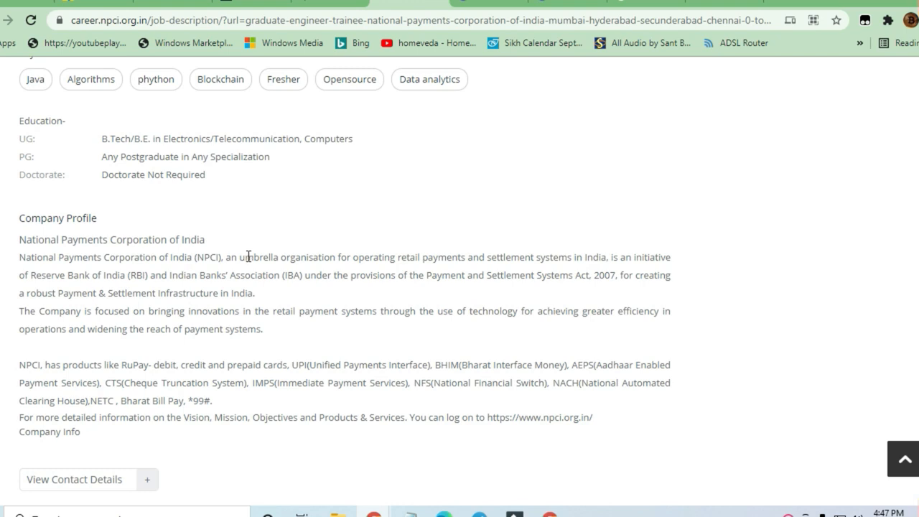
mouse_move(47, 364)
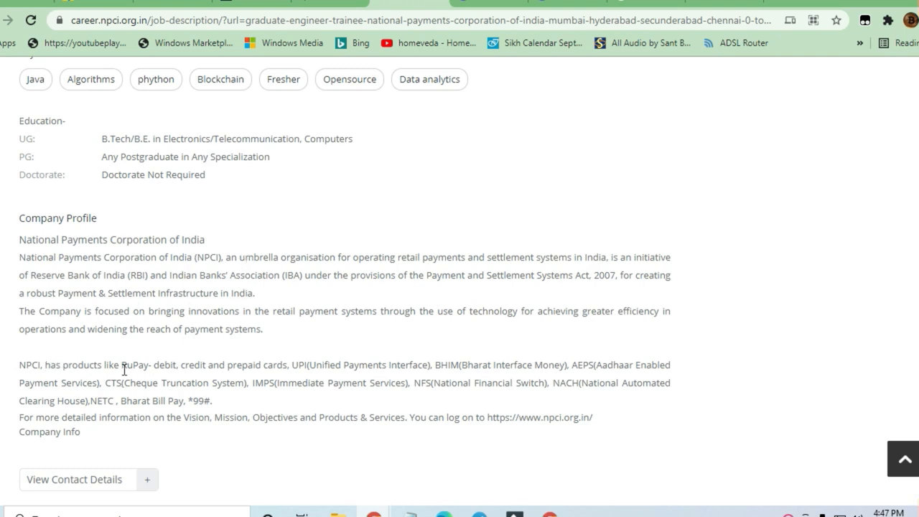
mouse_move(107, 359)
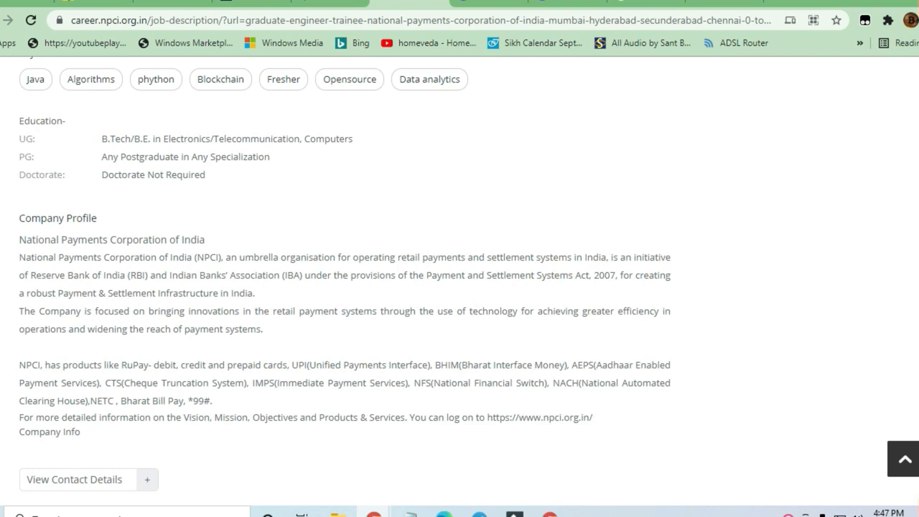
scroll("up", 3)
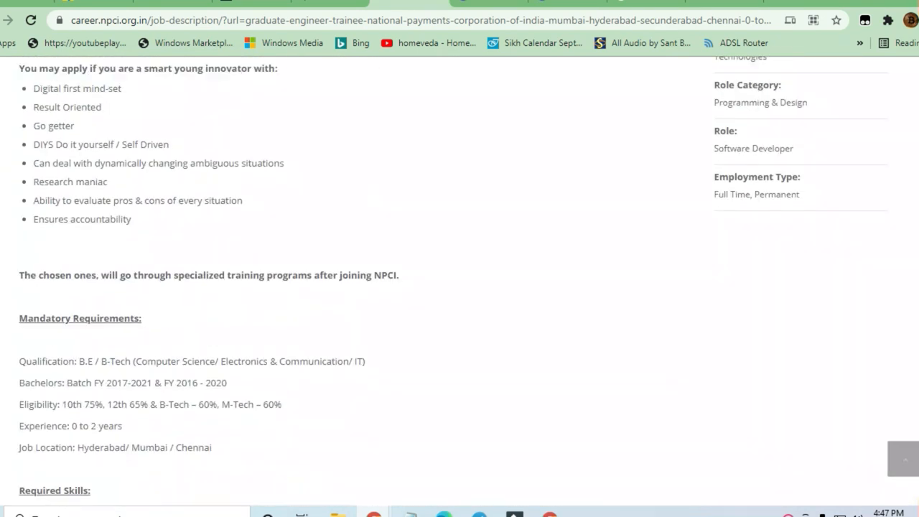
scroll("up", 3)
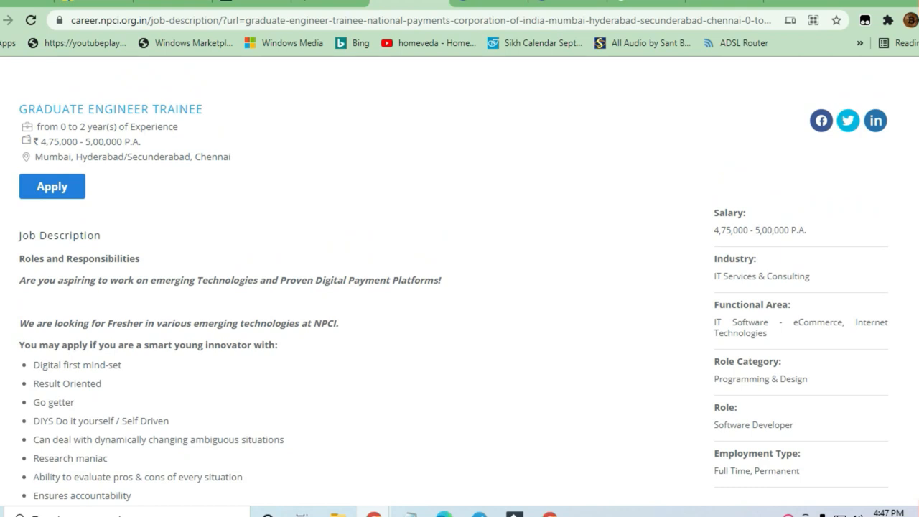
mouse_move(91, 136)
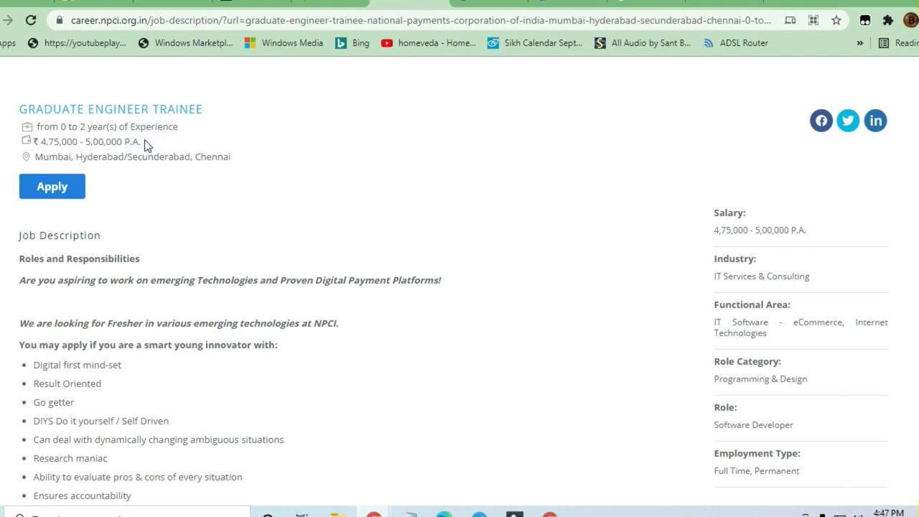
mouse_move(81, 184)
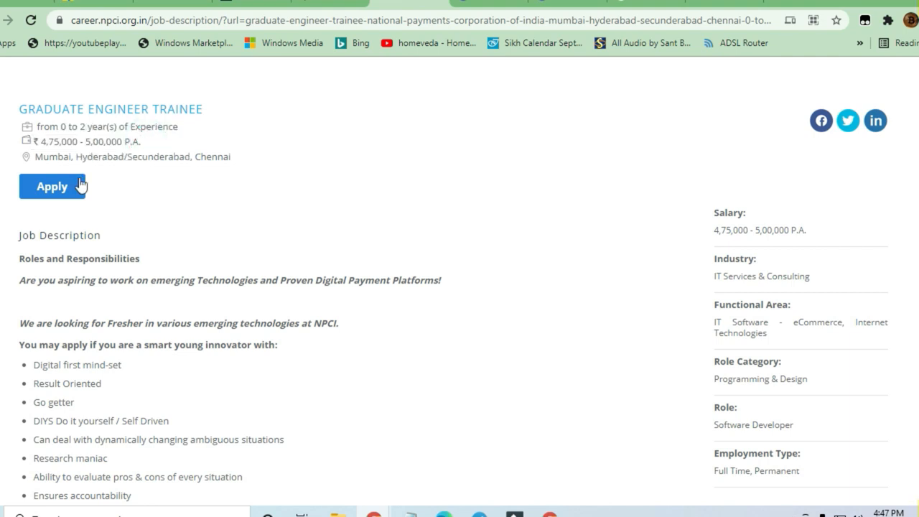
mouse_move(105, 243)
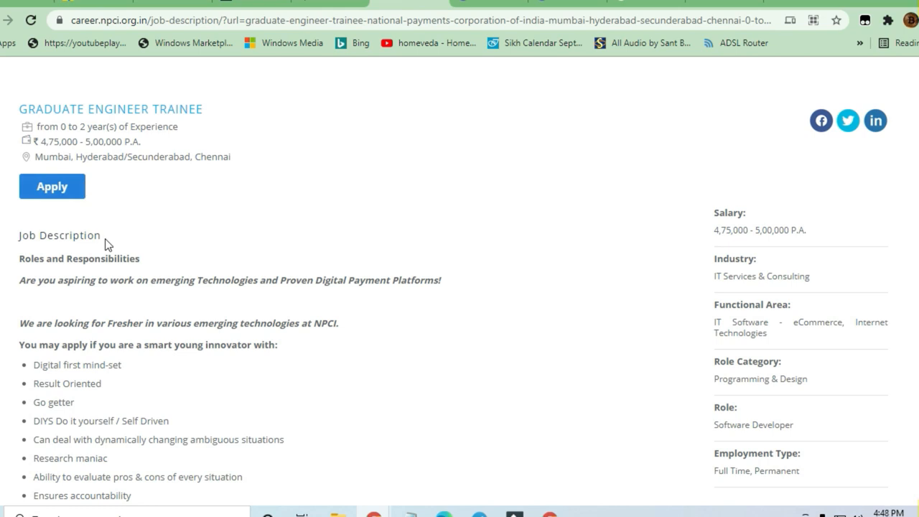
mouse_move(204, 279)
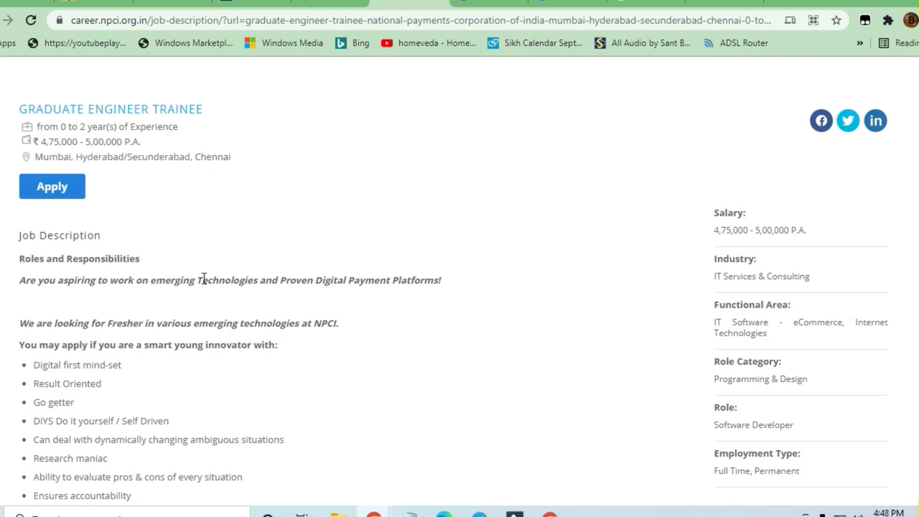
scroll("down", 3)
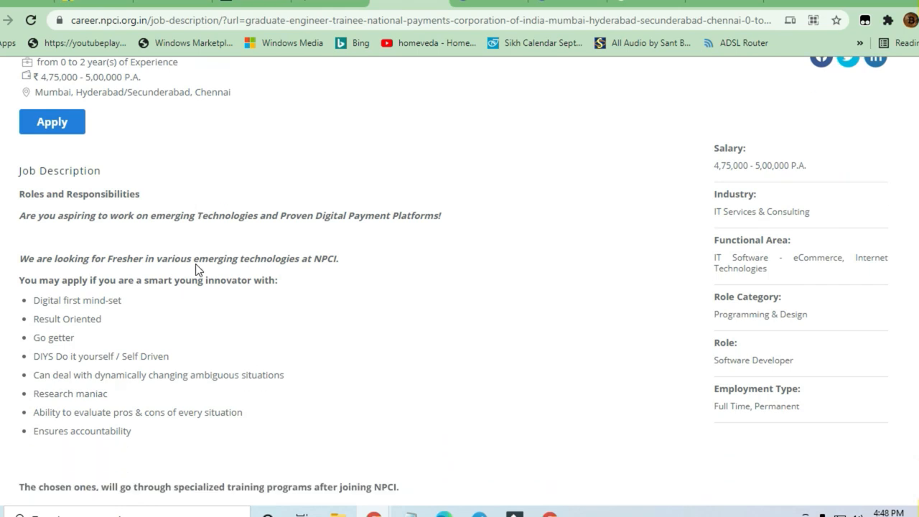
scroll("down", 3)
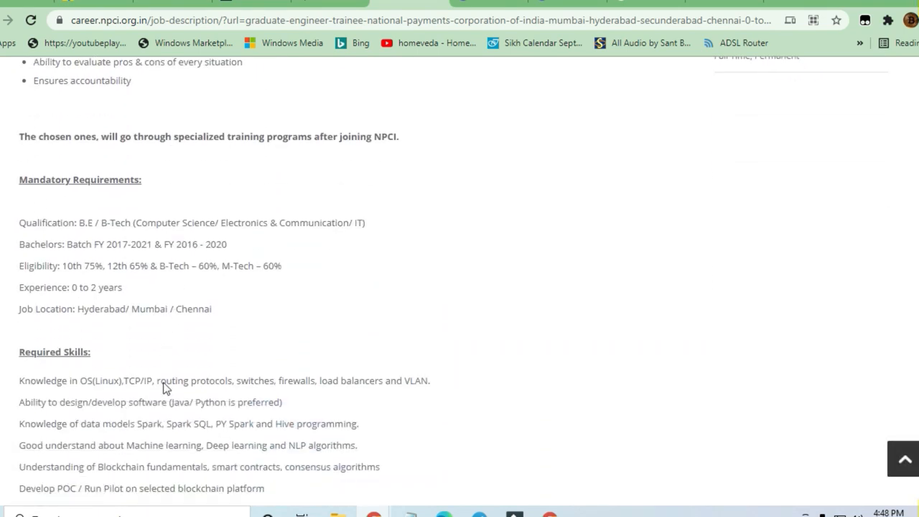
Scroll past Required Skills to the 'Applicant must have good understanding of below skillset' list
scroll("down", 3)
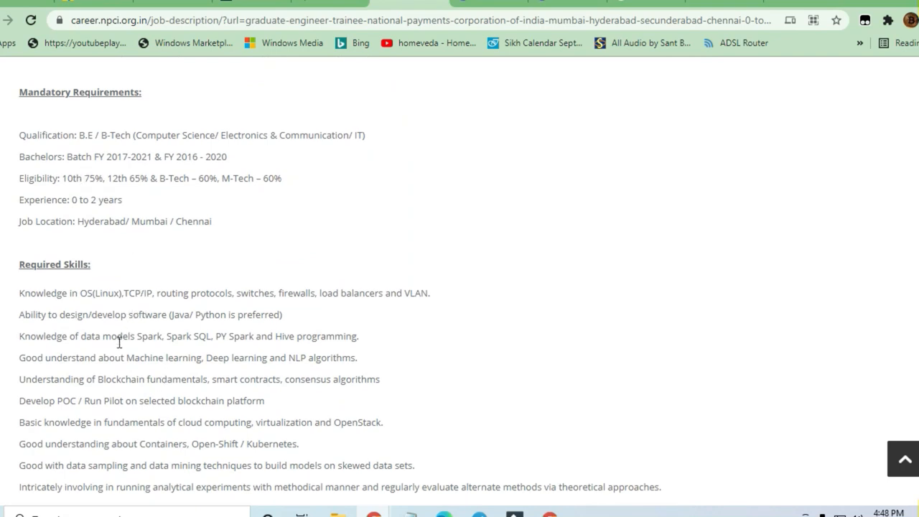
scroll("down", 3)
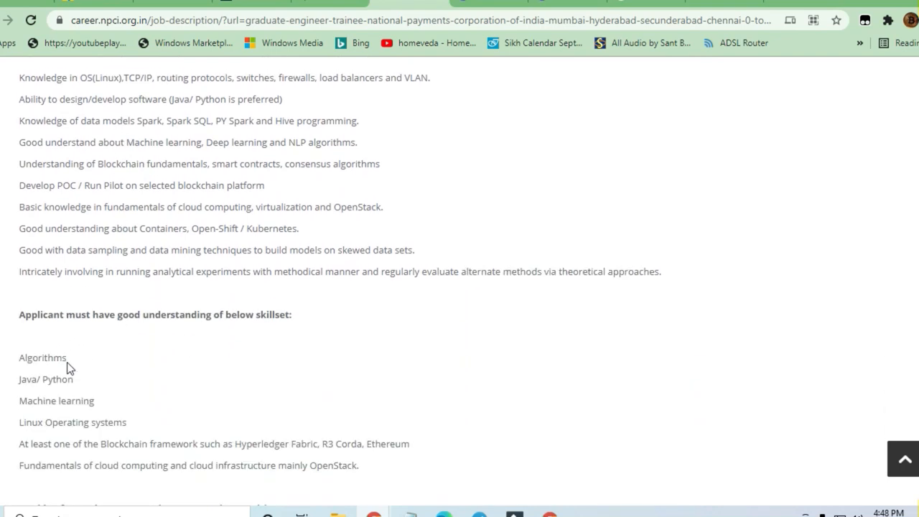
scroll("up", 3)
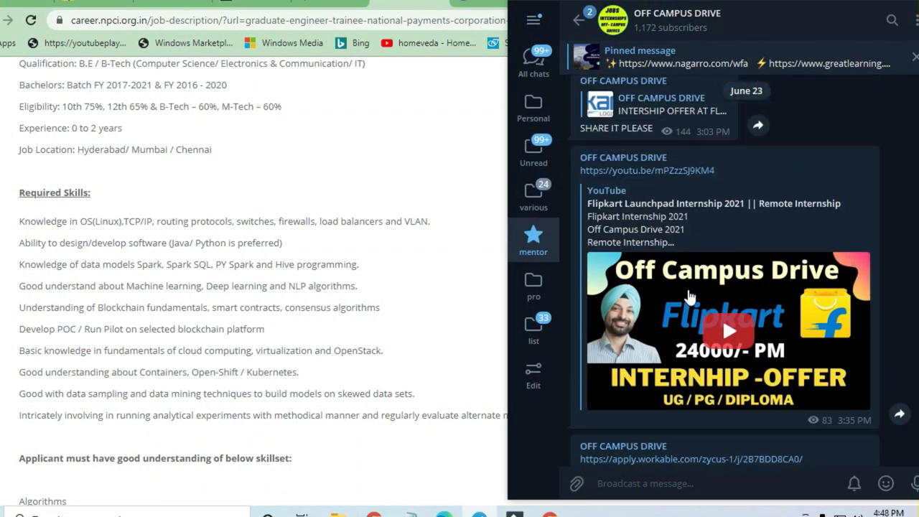
Scroll the OFF CAMPUS DRIVE channel down to the Zycus and Flipkart GRiD 3.0 posts
scroll("down", 3)
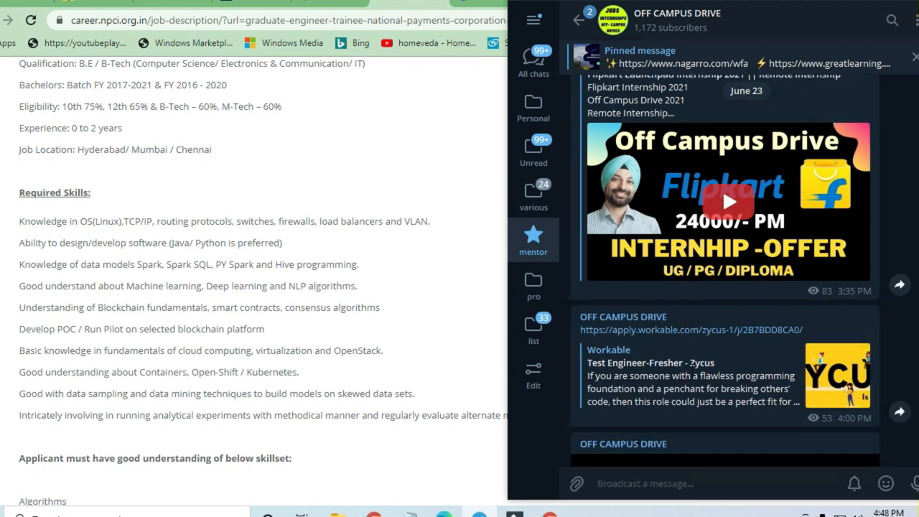
scroll("down", 3)
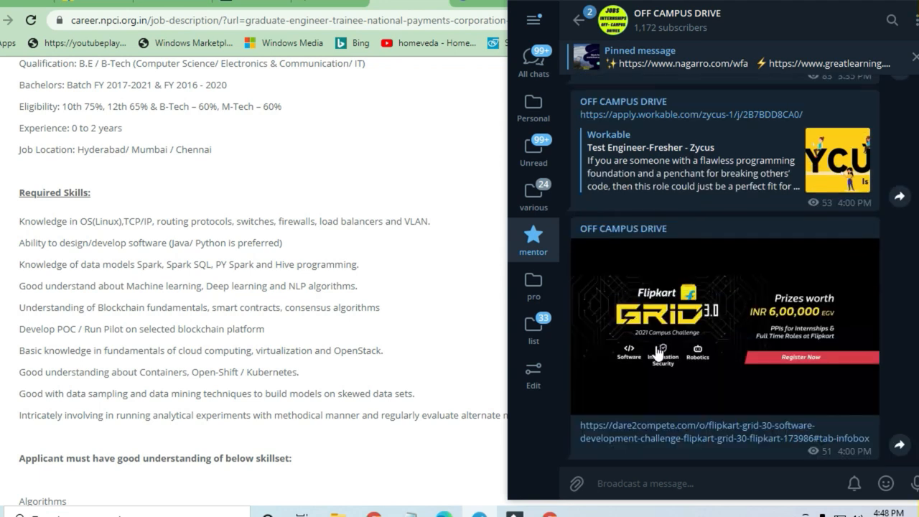
mouse_move(707, 438)
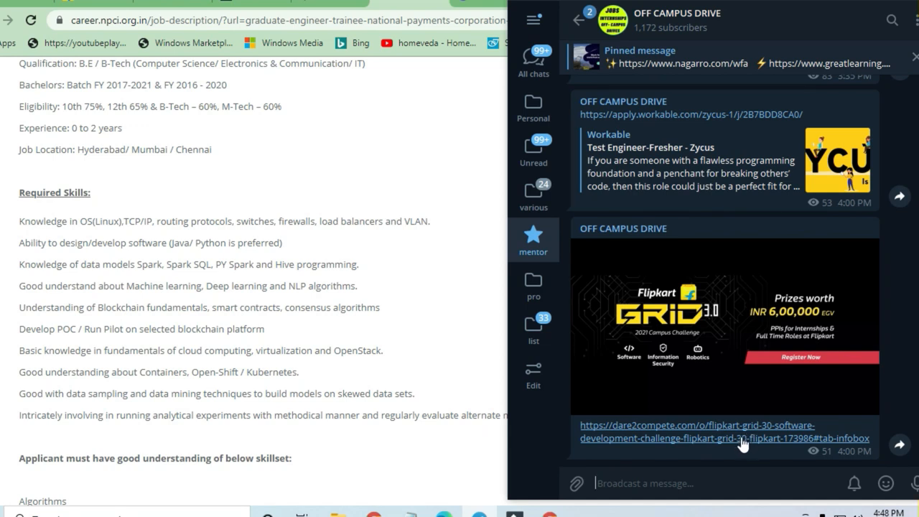
mouse_move(753, 429)
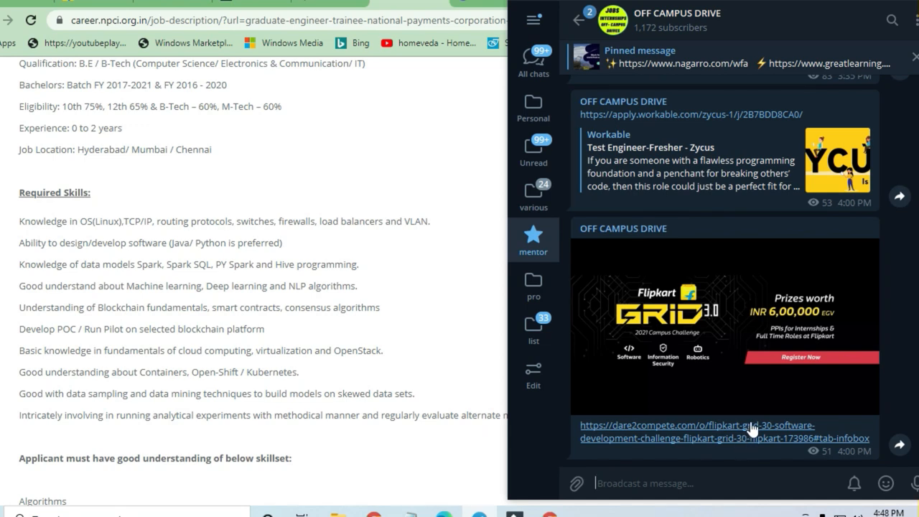
mouse_move(761, 372)
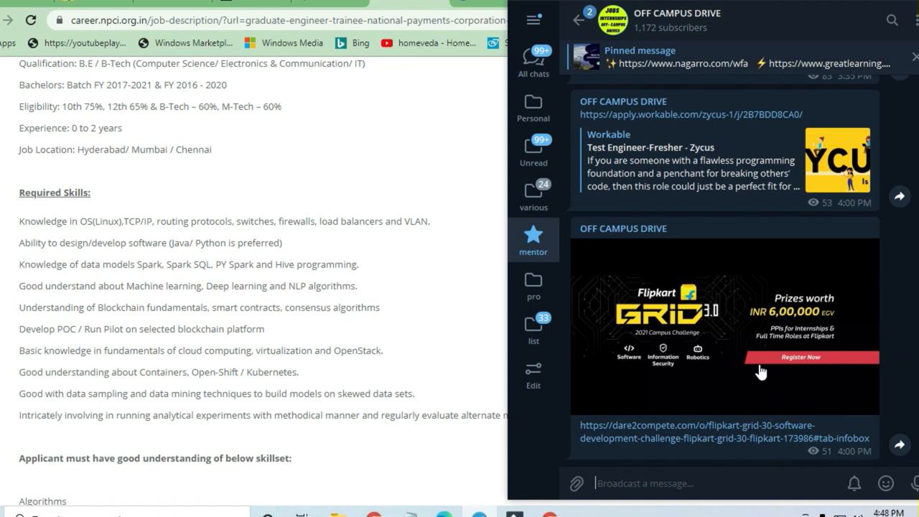
mouse_move(794, 312)
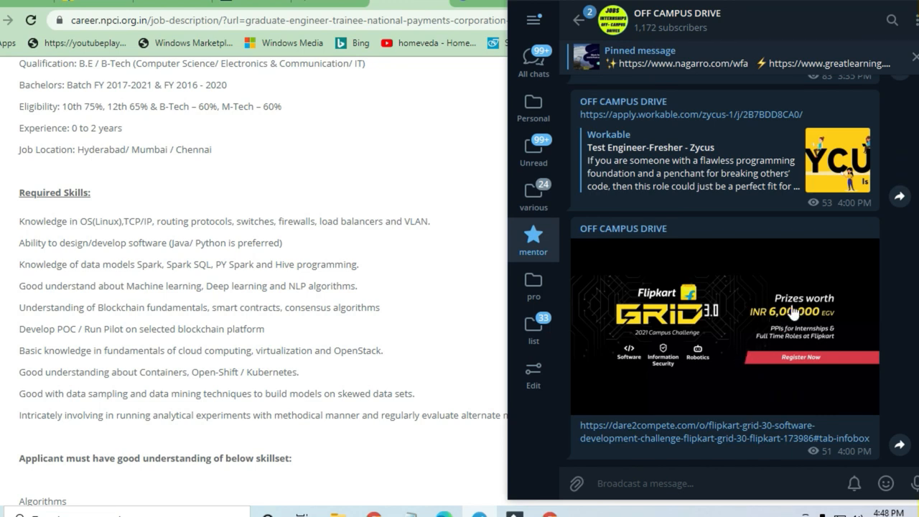
mouse_move(433, 264)
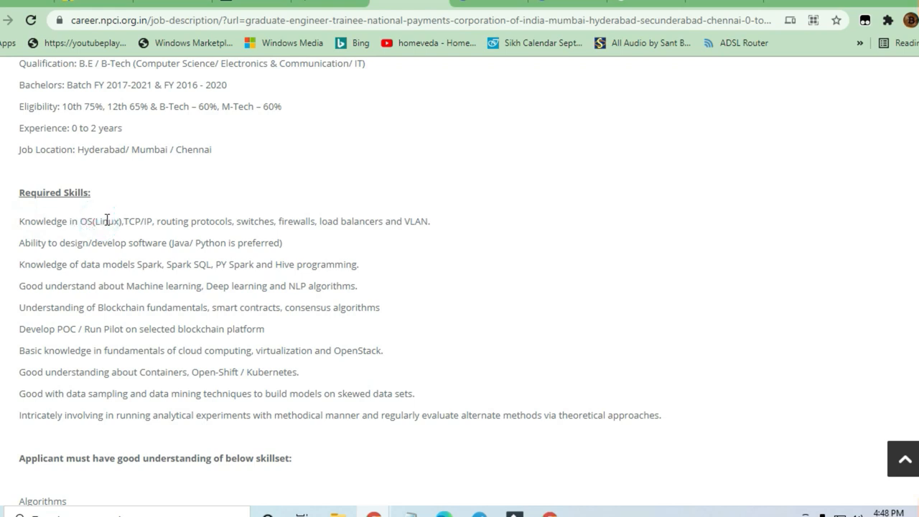
mouse_move(128, 221)
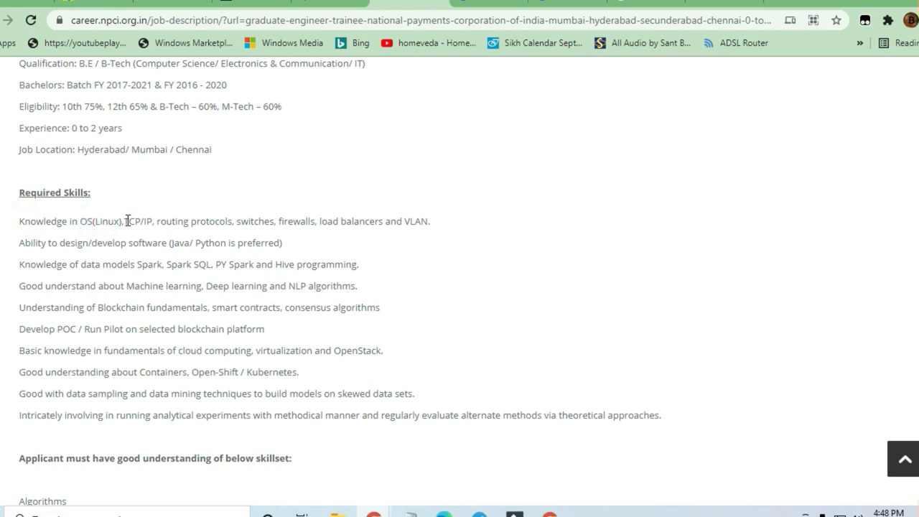
Highlight the TCP/IP and Blockchain requirements, then the whole Required Skills list
double_click(140, 222)
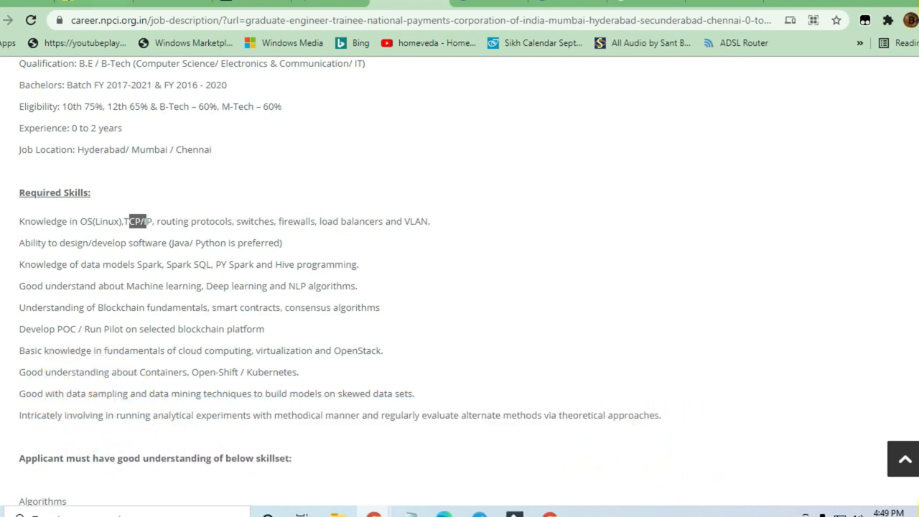
left_click_drag(176, 264, 352, 286)
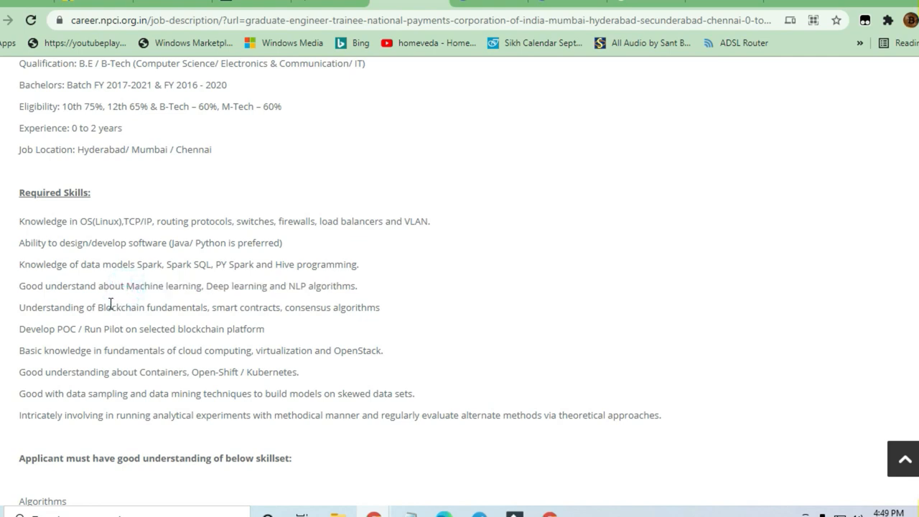
double_click(103, 307)
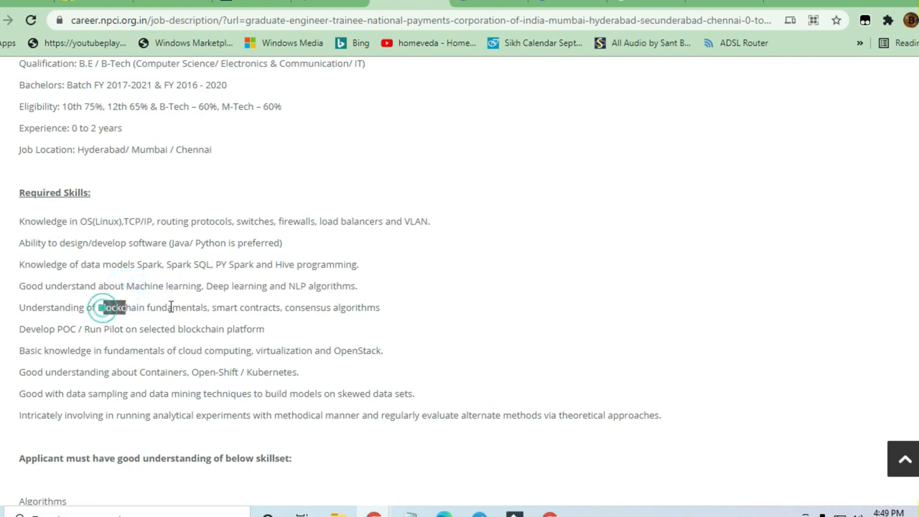
left_click_drag(103, 307, 226, 312)
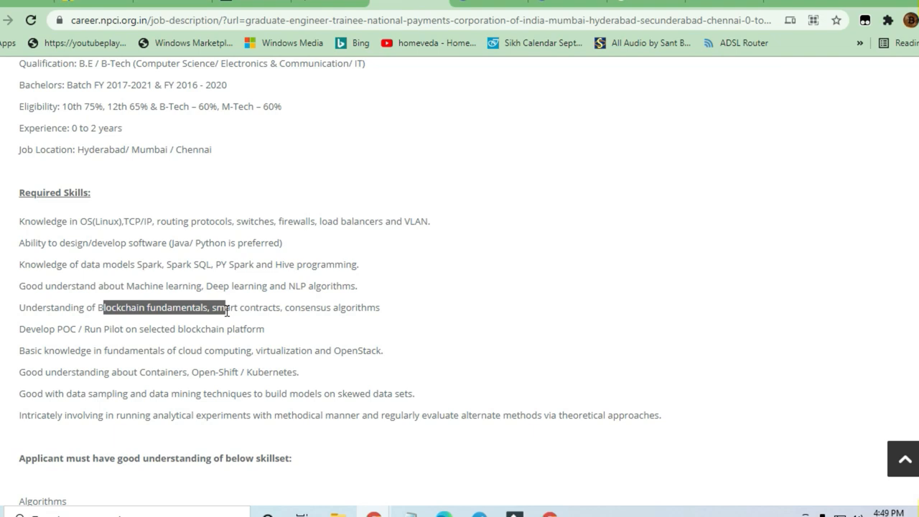
left_click(22, 222)
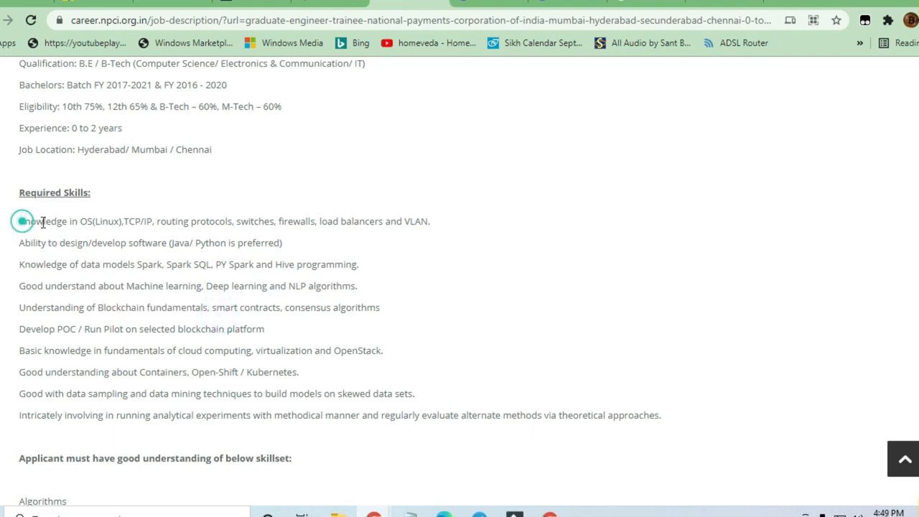
left_click_drag(21, 221, 225, 415)
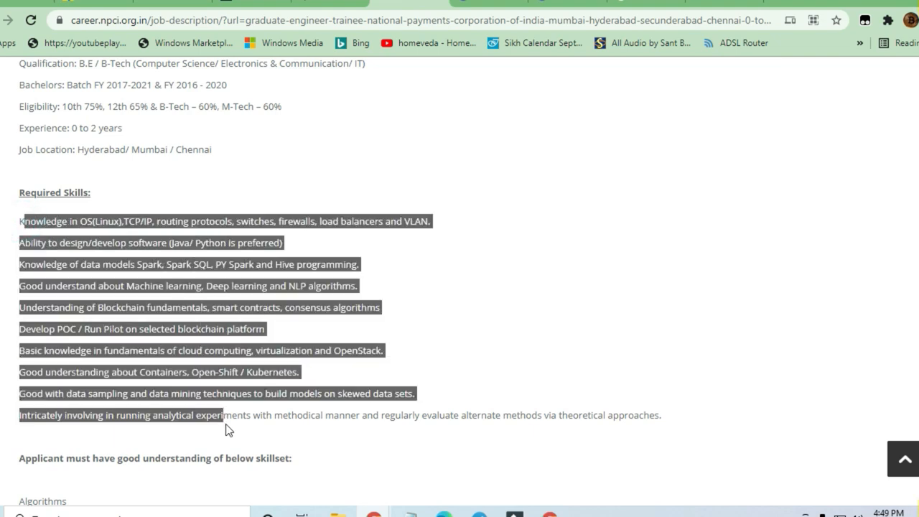
Scroll down to the applicant skillset list and start highlighting its items from Algorithms
scroll("down", 3)
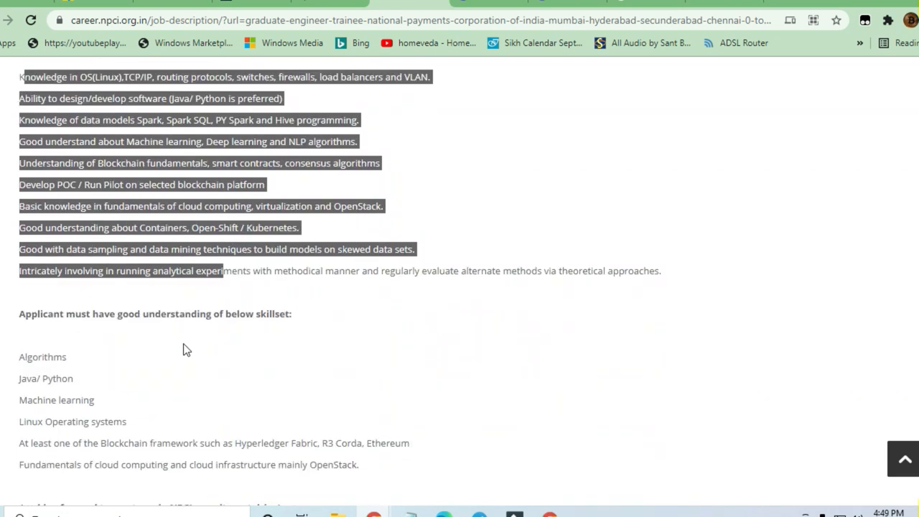
scroll("down", 3)
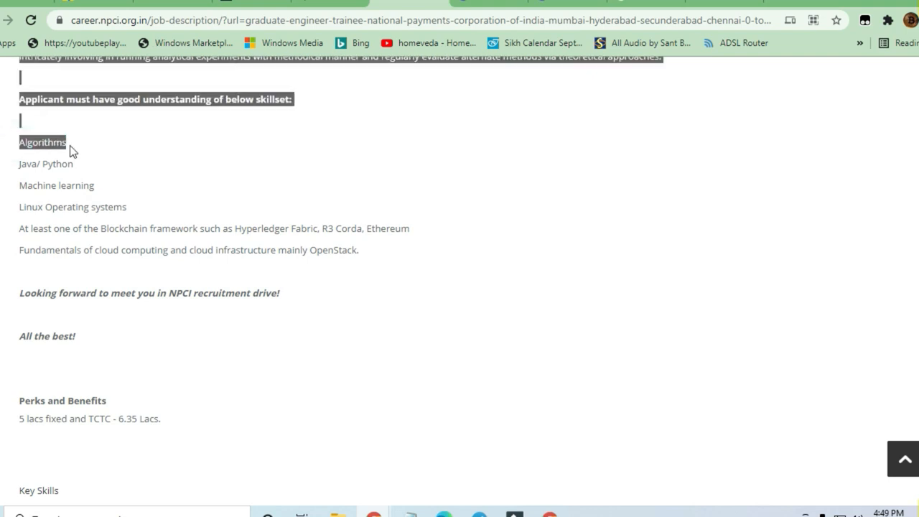
left_click(59, 160)
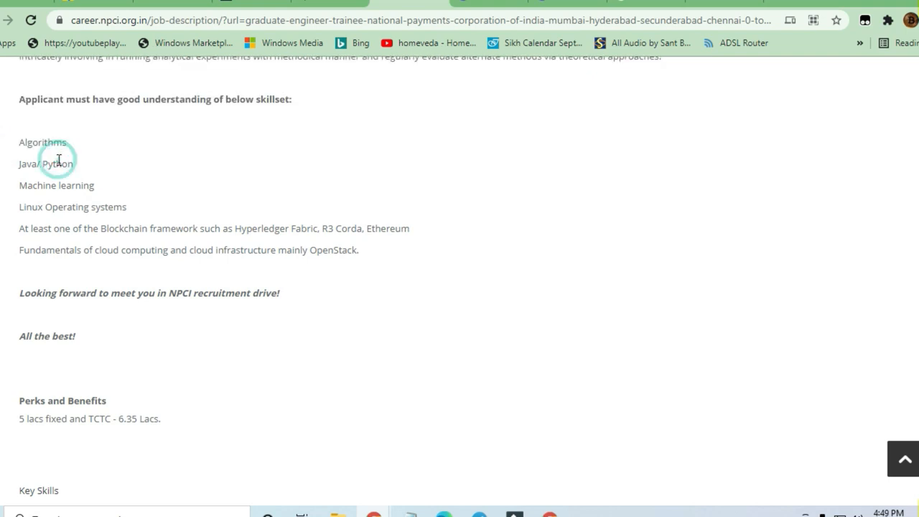
mouse_move(71, 207)
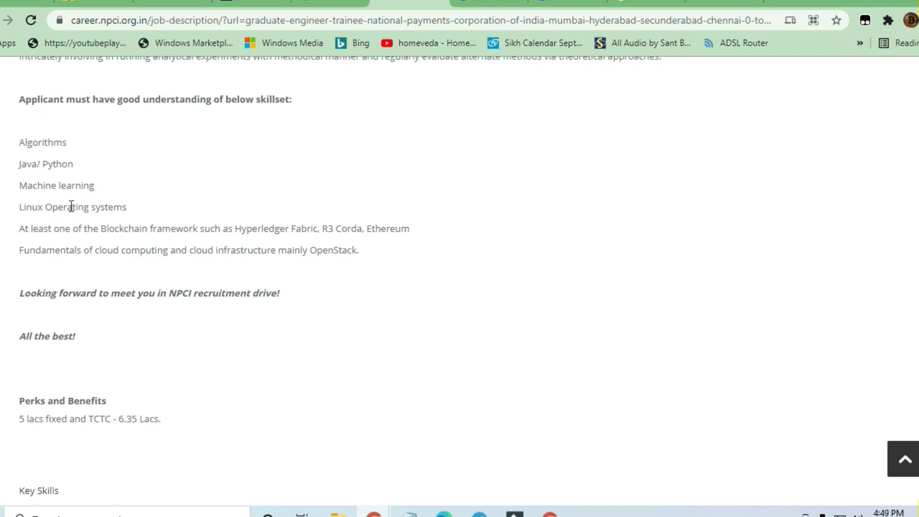
mouse_move(57, 203)
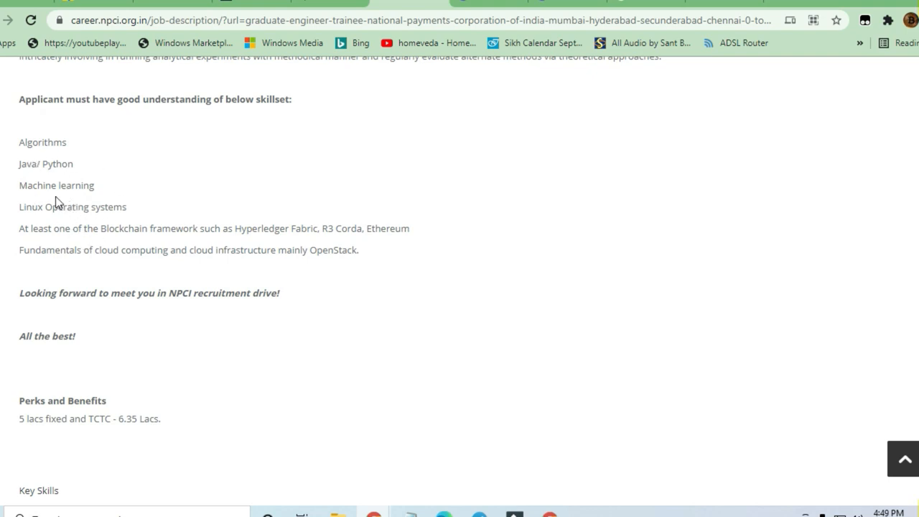
double_click(42, 141)
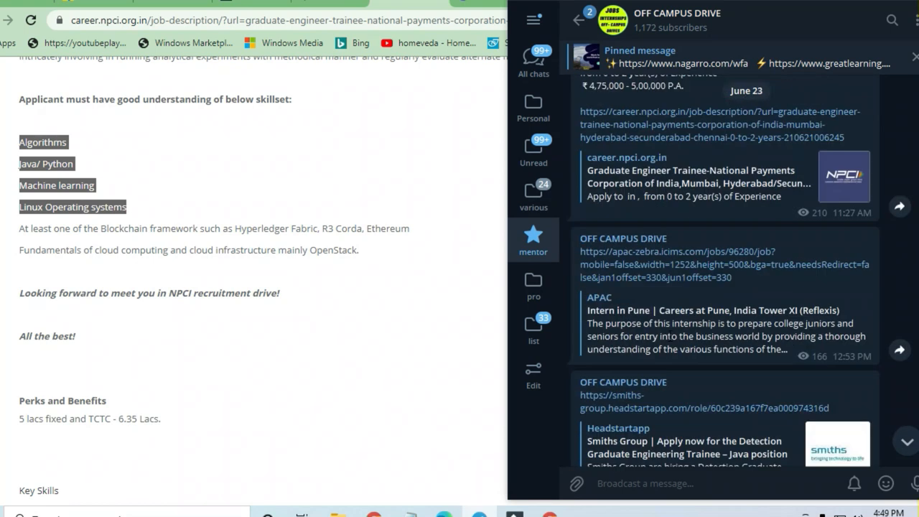
scroll("up", 3)
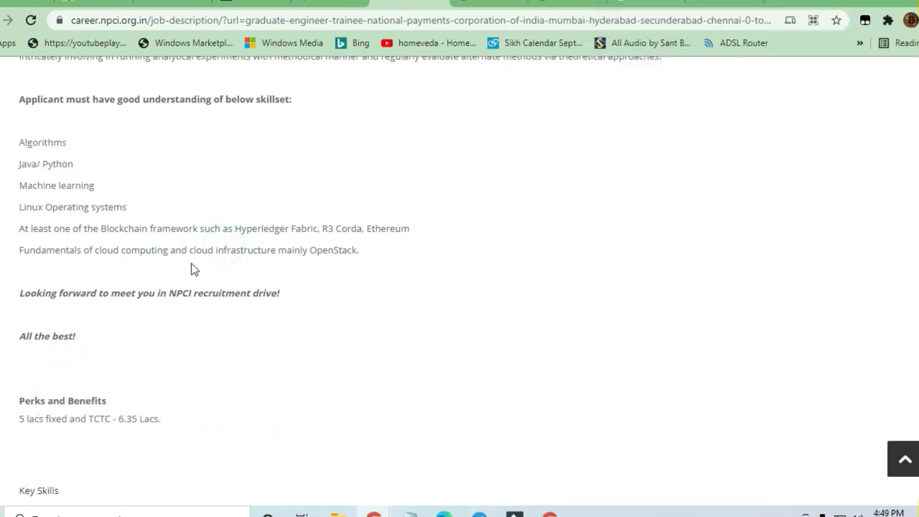
Scroll to Key Skills and Education and highlight the postgraduate education requirement
scroll("down", 3)
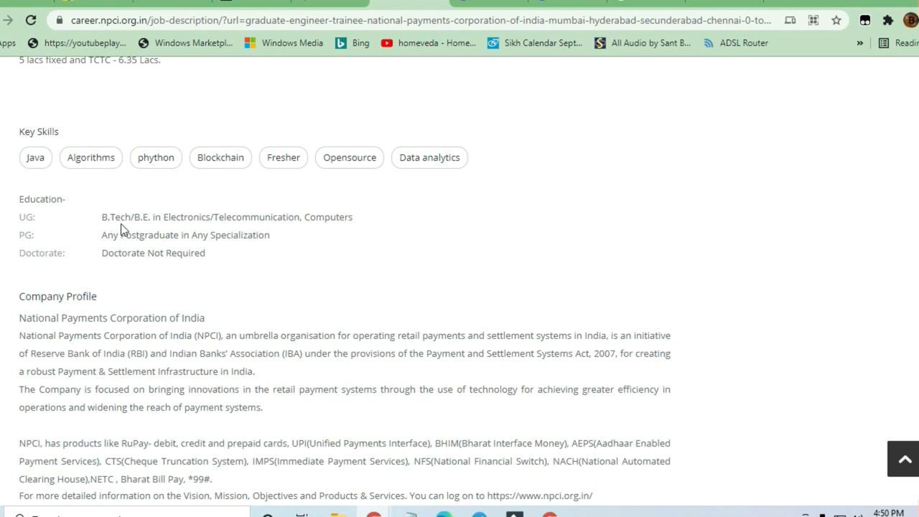
mouse_move(210, 217)
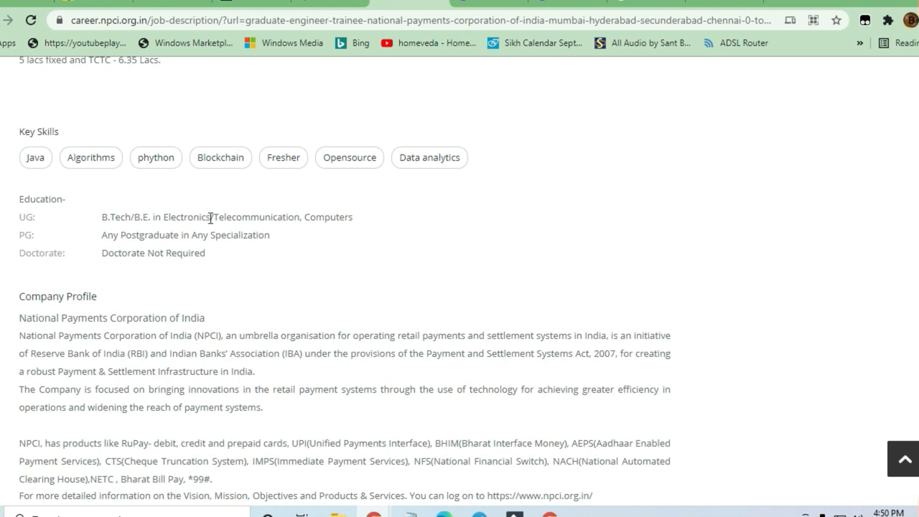
left_click(311, 217)
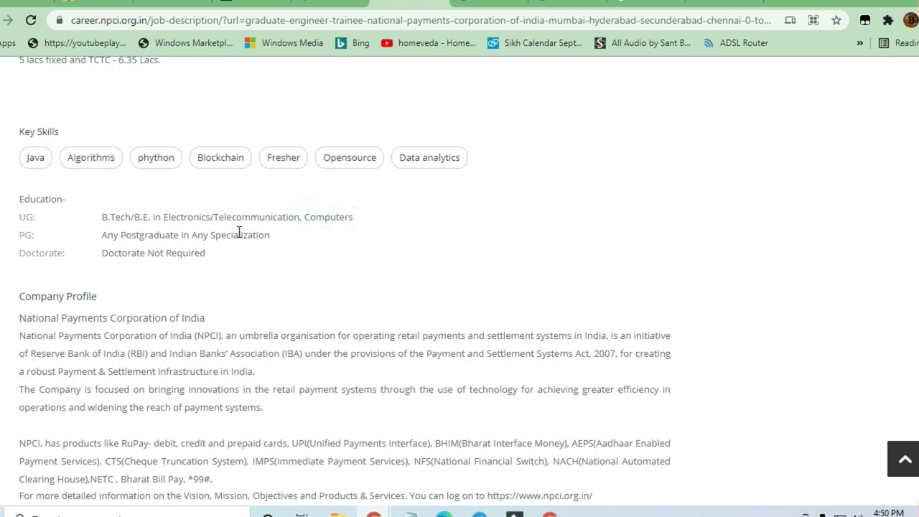
double_click(185, 235)
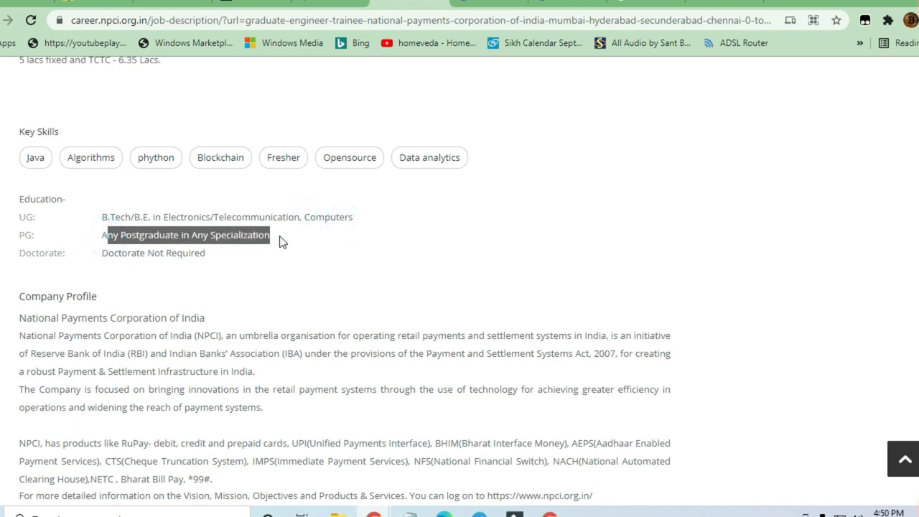
mouse_move(289, 220)
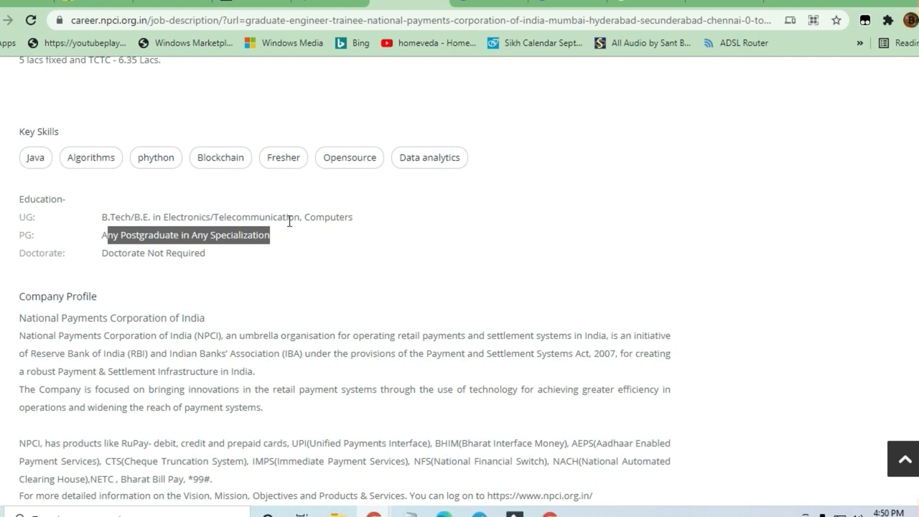
mouse_move(227, 257)
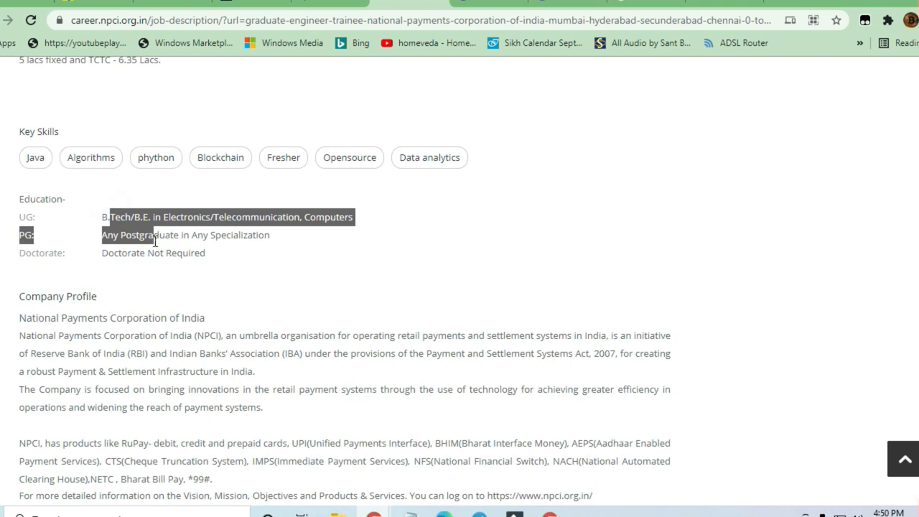
Scroll back to the top of the posting and hit the blue Apply button
scroll("down", 3)
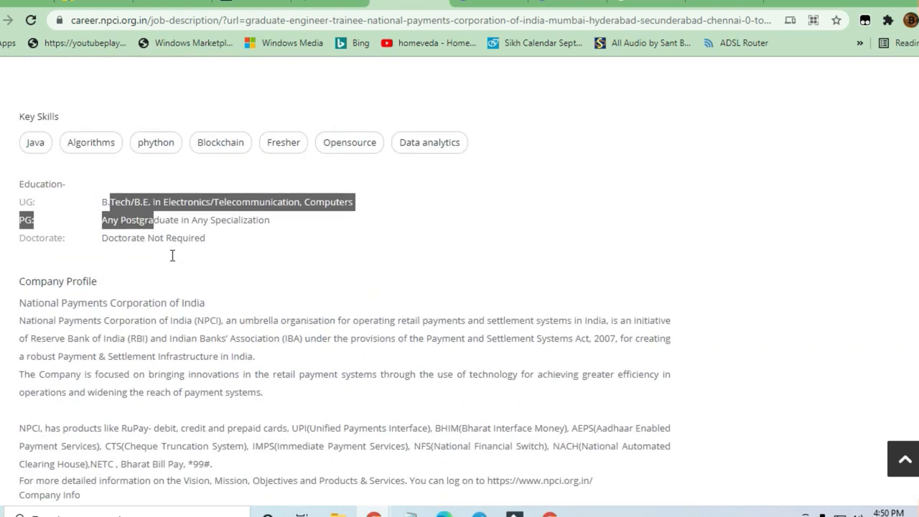
scroll("up", 3)
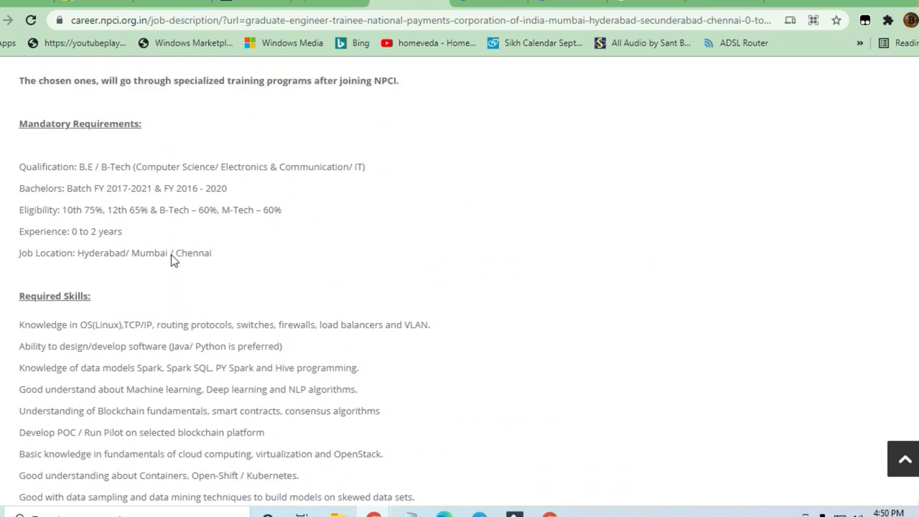
scroll("up", 3)
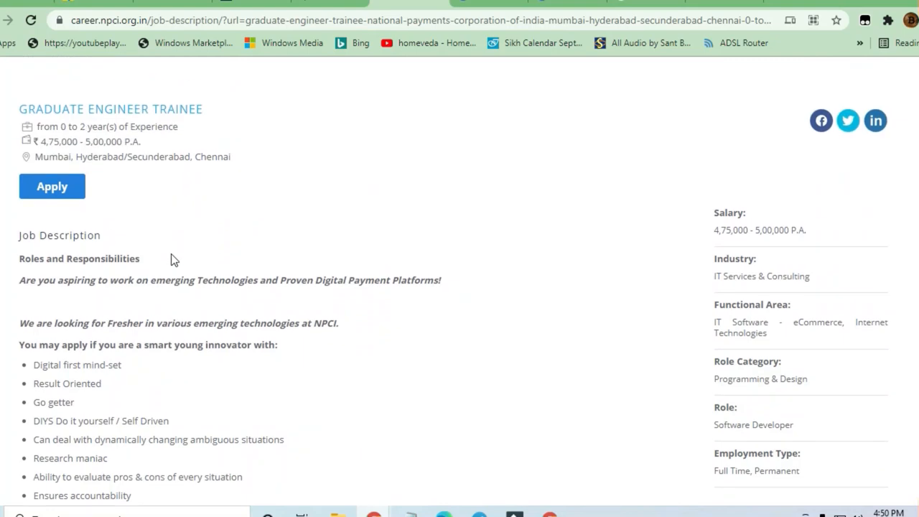
mouse_move(52, 187)
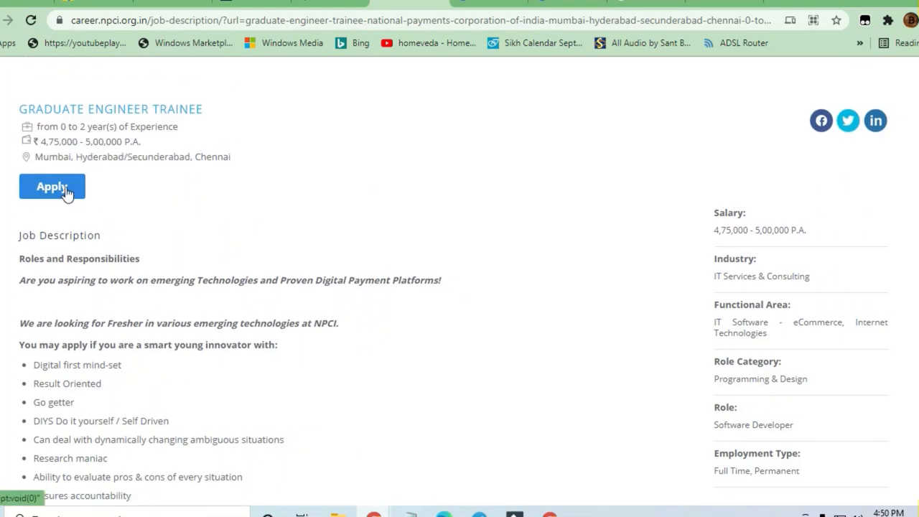
left_click(52, 186)
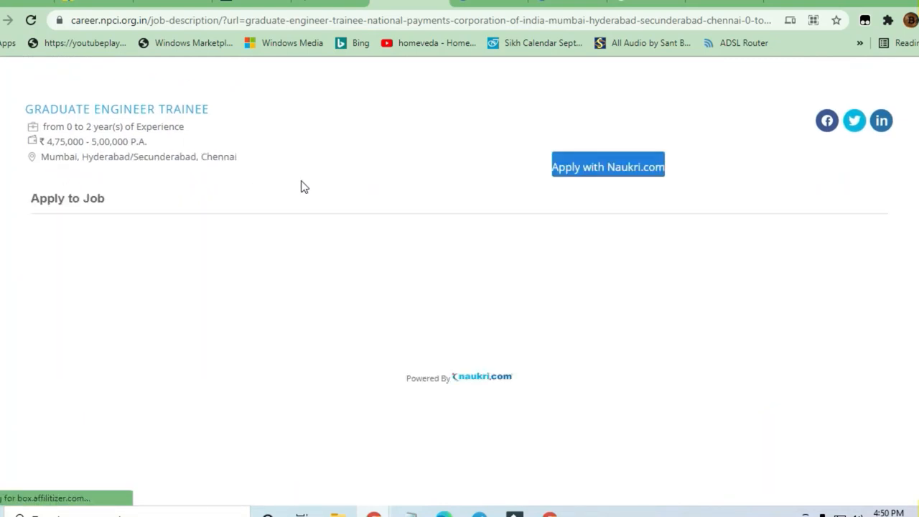
left_click(68, 198)
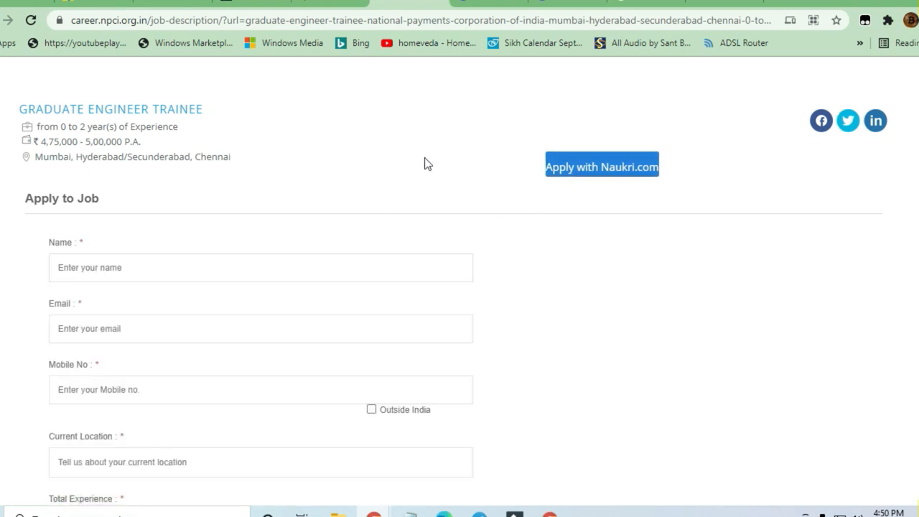
scroll("down", 3)
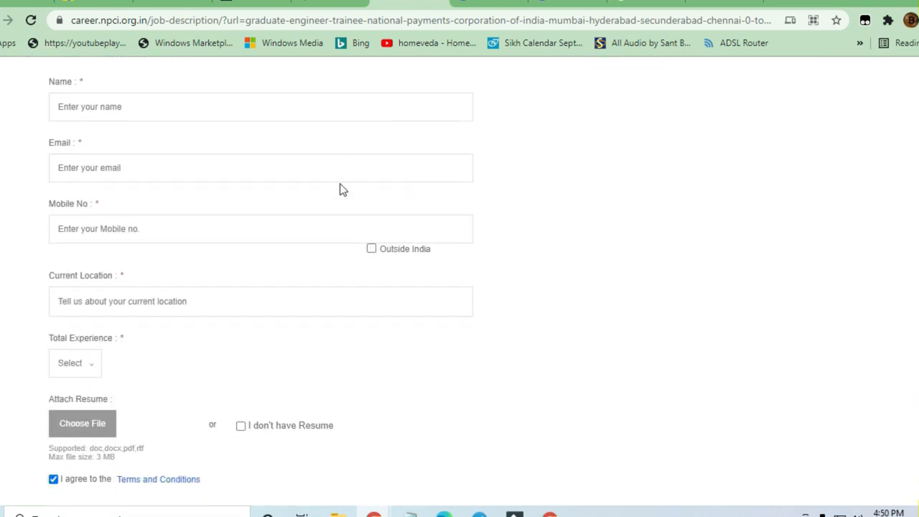
scroll("down", 3)
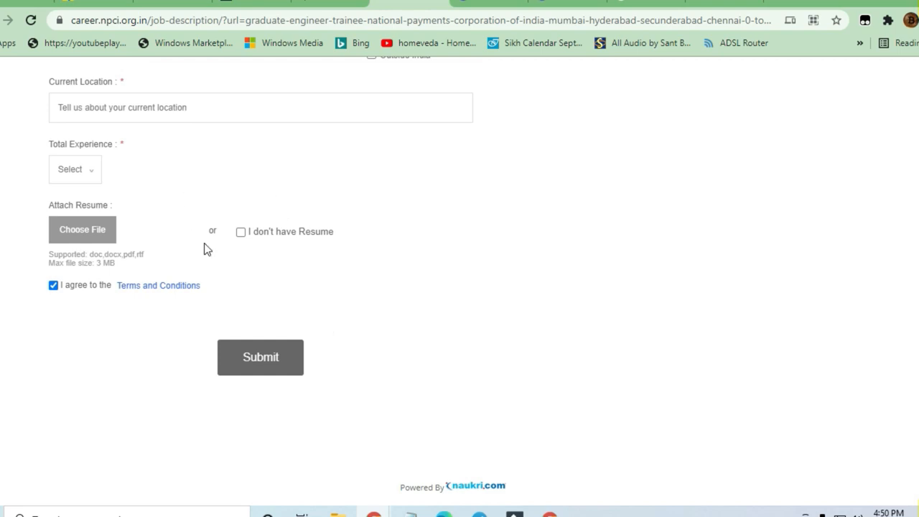
scroll("up", 3)
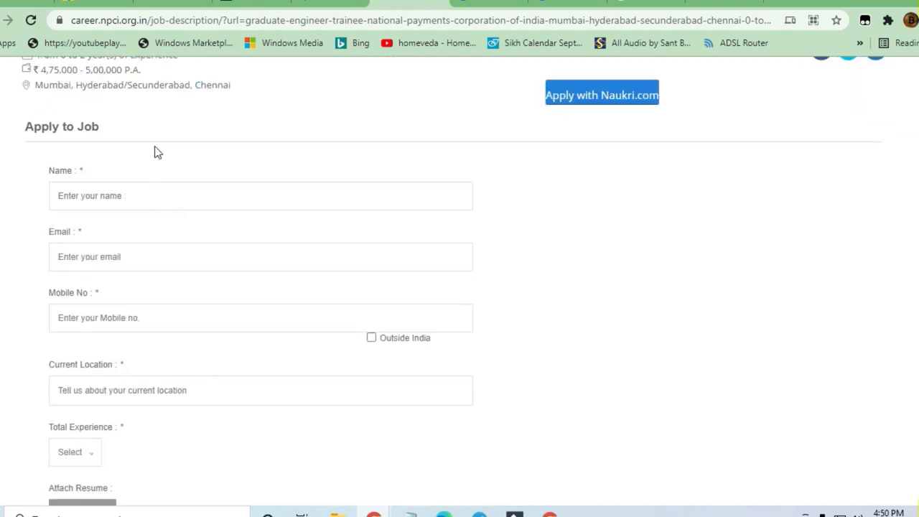
mouse_move(151, 149)
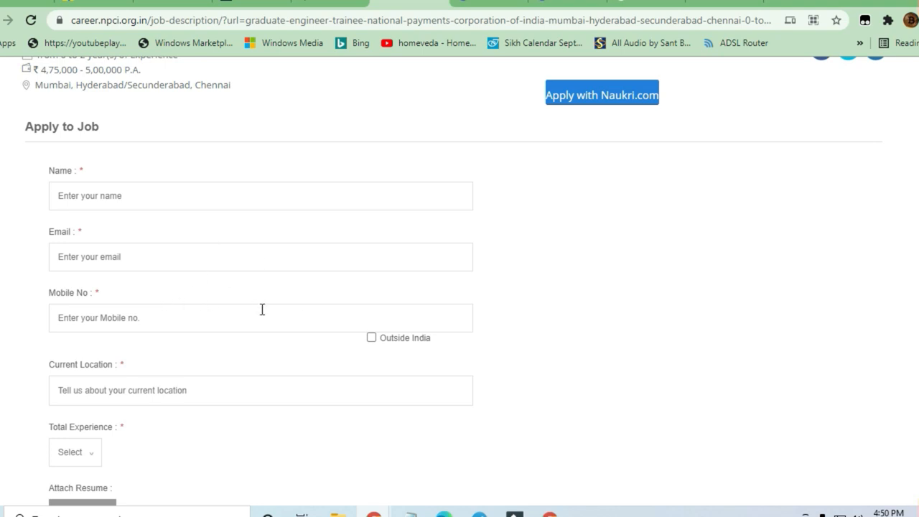
mouse_move(166, 183)
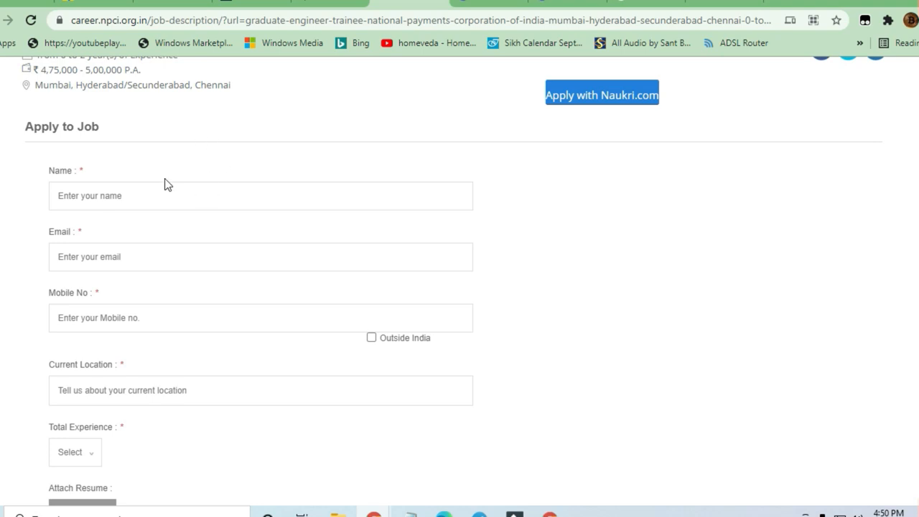
mouse_move(285, 240)
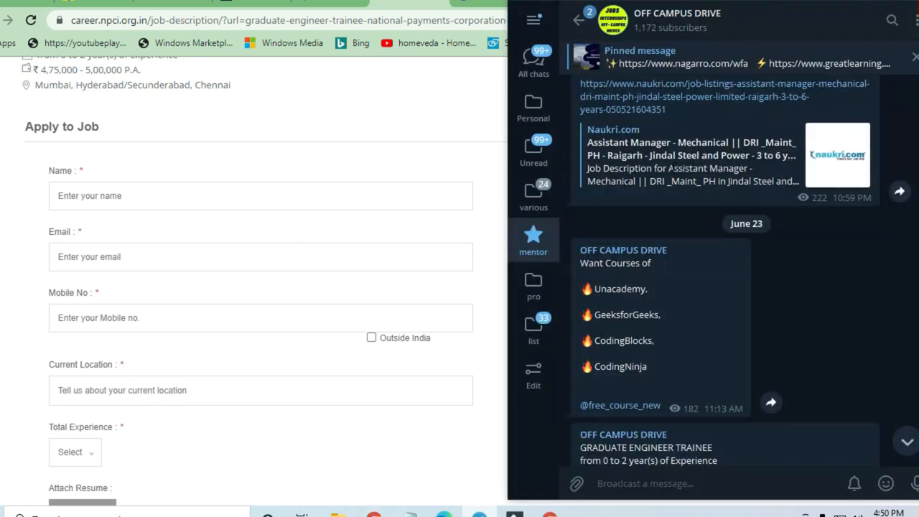
Scroll the OFF CAMPUS DRIVE channel down to the Zycus and Flipkart GRiD posts
scroll("down", 3)
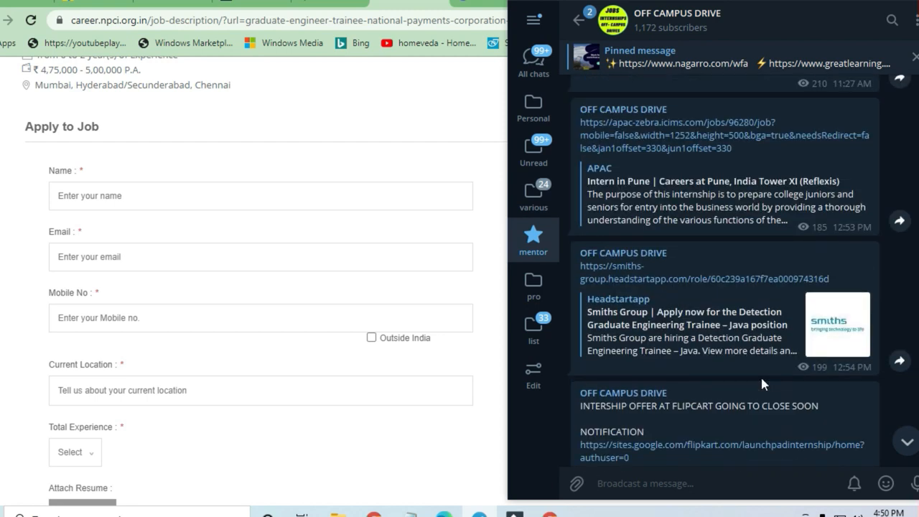
scroll("down", 3)
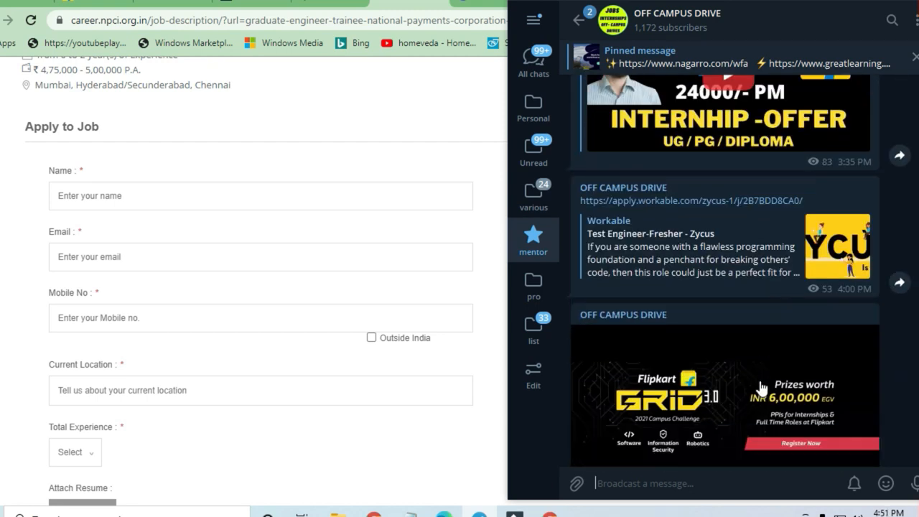